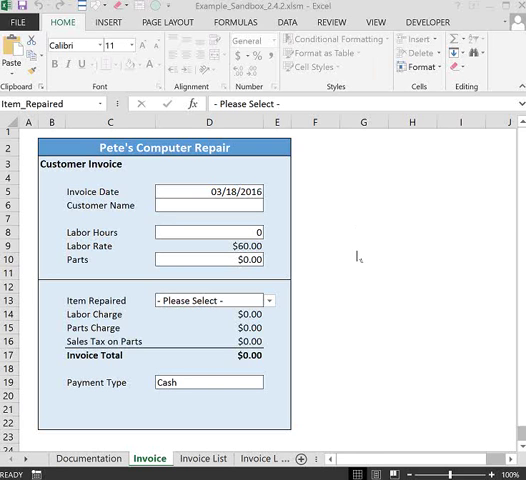
pyautogui.moveTo(372, 250)
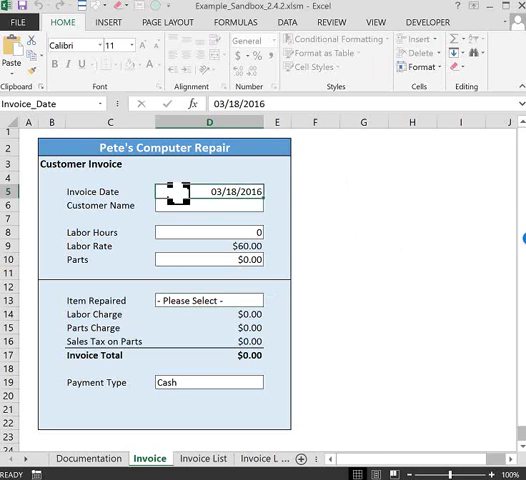
# - Inspect the invoice form's input cells and the Invoice List sheet before testing
pyautogui.click(208, 232)
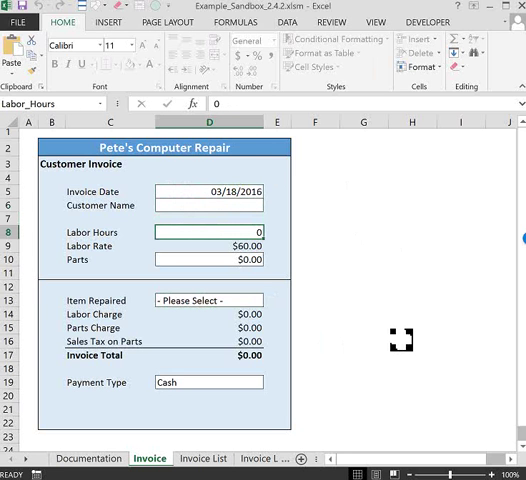
pyautogui.click(332, 22)
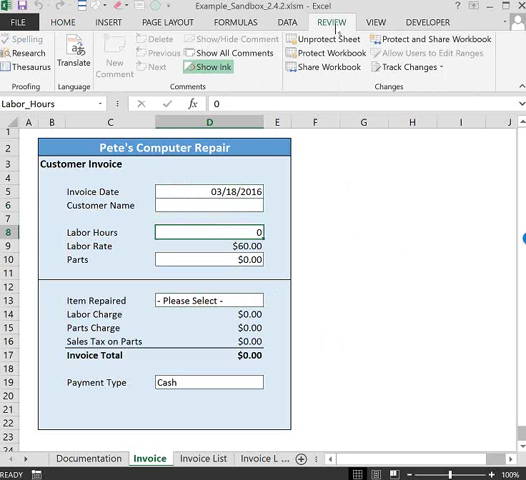
pyautogui.click(208, 200)
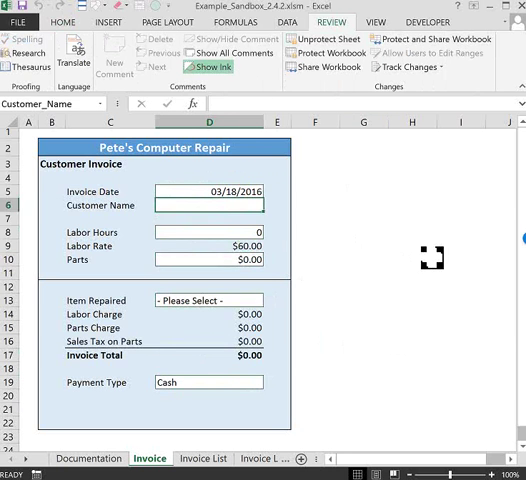
pyautogui.click(204, 300)
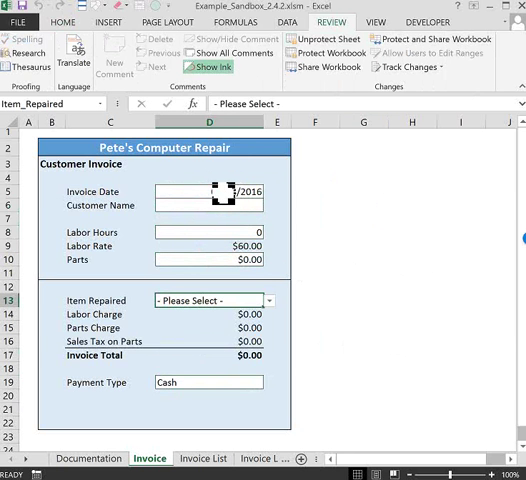
pyautogui.click(208, 232)
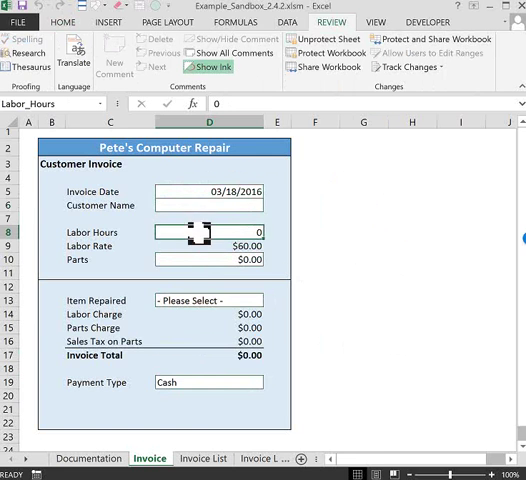
pyautogui.click(204, 458)
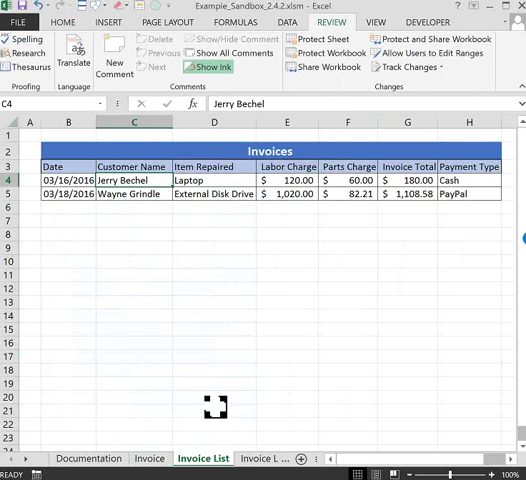
pyautogui.moveTo(196, 392)
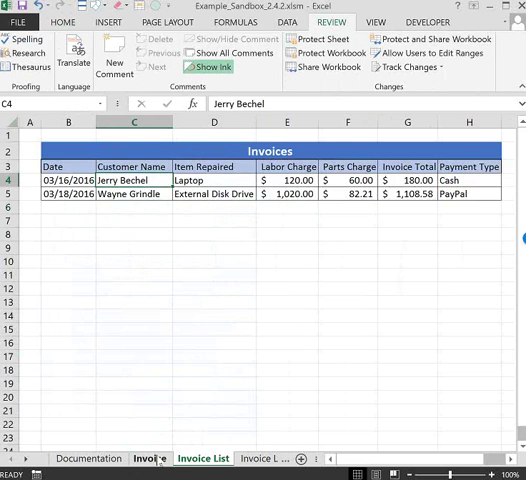
pyautogui.click(148, 458)
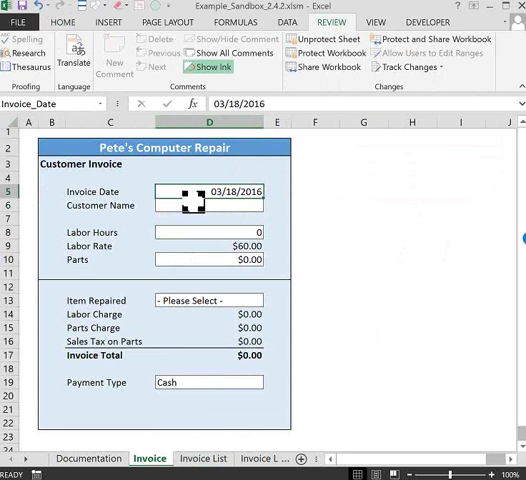
# - Fill the form with customer 'aaaaa', 12 labor hours and $135 parts for an $862.53 total
pyautogui.write('aaaaaa')
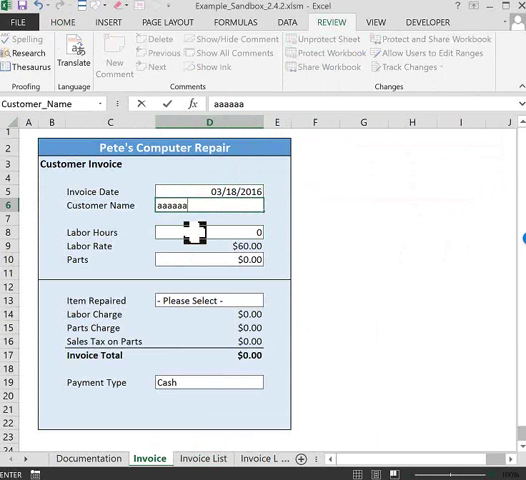
pyautogui.write('12')
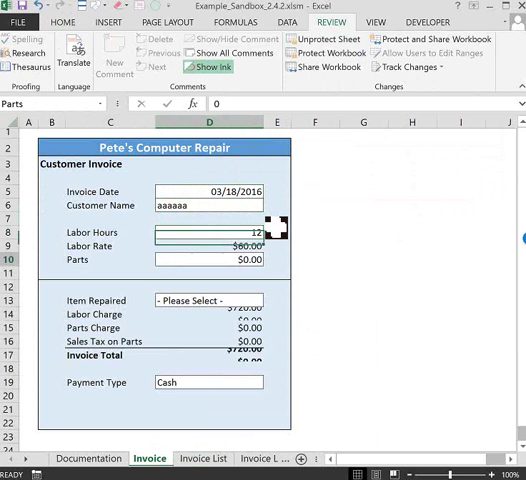
pyautogui.write('135')
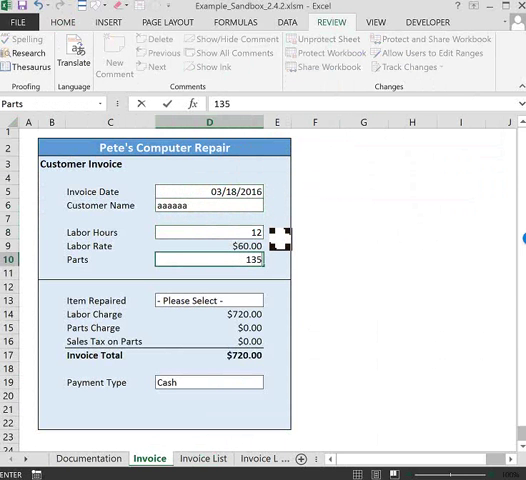
pyautogui.write('13522')
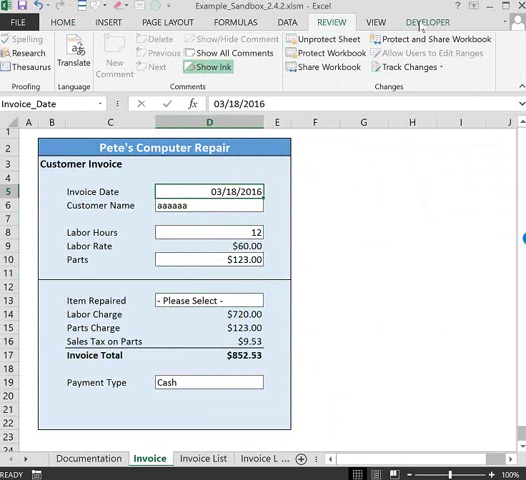
pyautogui.click(424, 22)
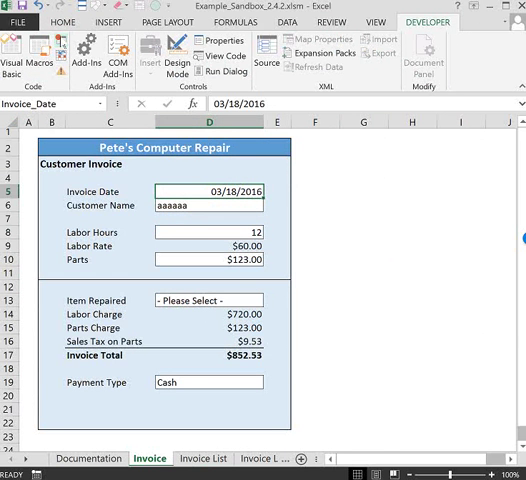
# - Start recording a macro named Invoice stored in this workbook
pyautogui.click(16, 56)
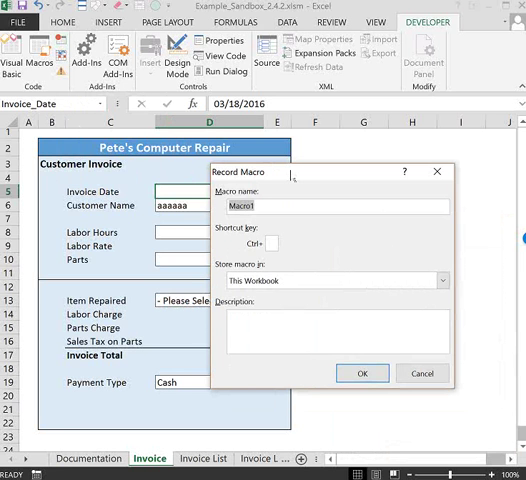
pyautogui.click(336, 208)
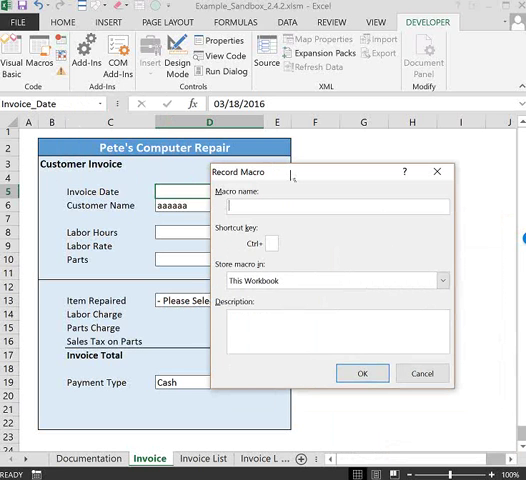
pyautogui.write('Invoice1')
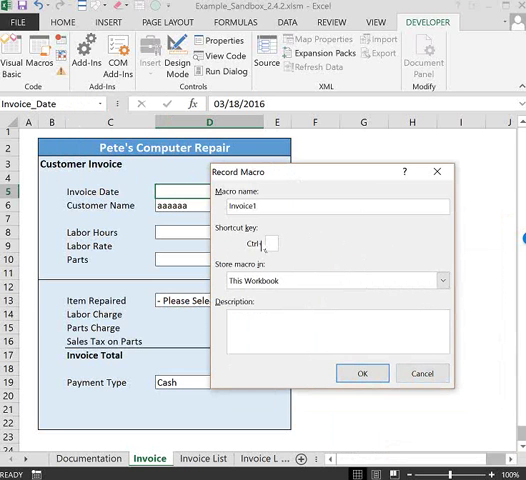
pyautogui.click(364, 372)
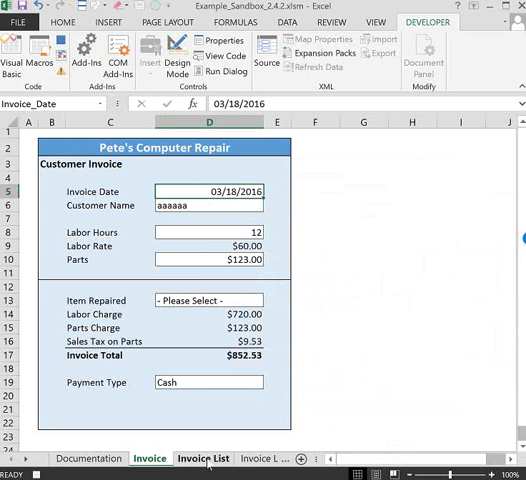
# - Switch to the Invoice List sheet and select the Date heading cell B3
pyautogui.click(204, 458)
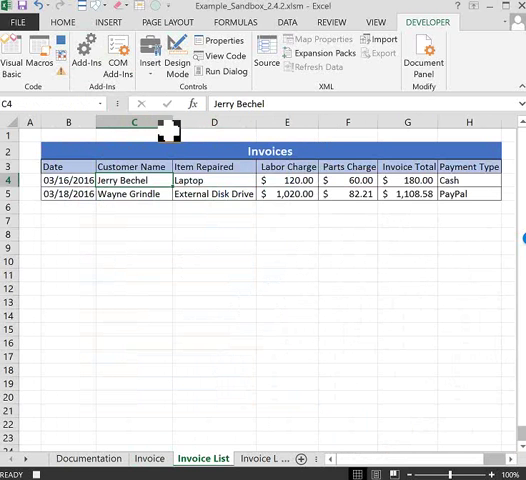
pyautogui.click(68, 168)
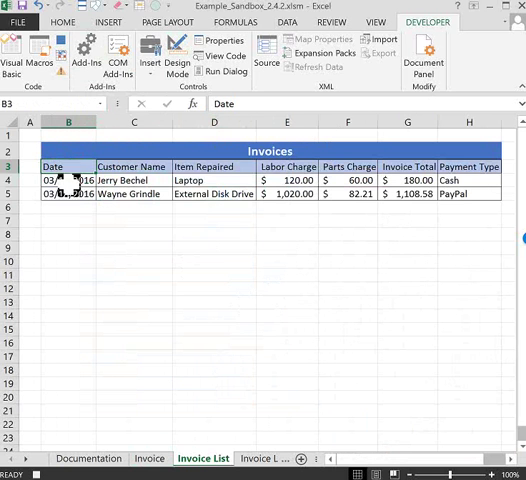
pyautogui.moveTo(266, 240)
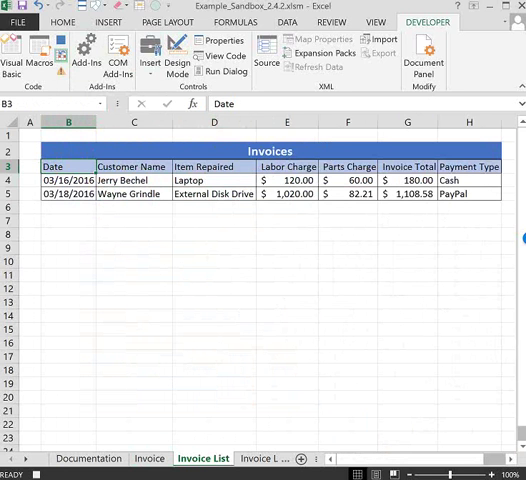
pyautogui.click(30, 48)
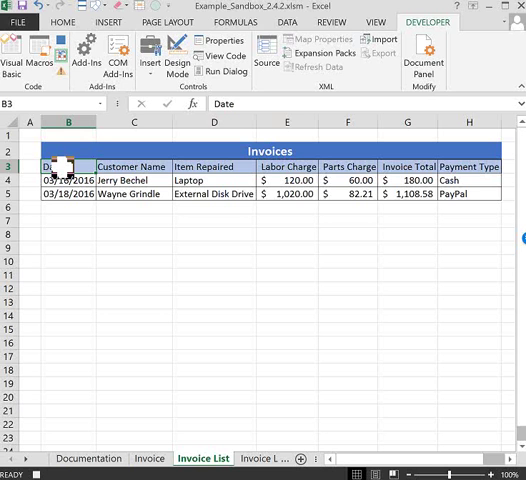
# - Jump to the last invoice date and select the empty cell B6 below it
pyautogui.press('End')
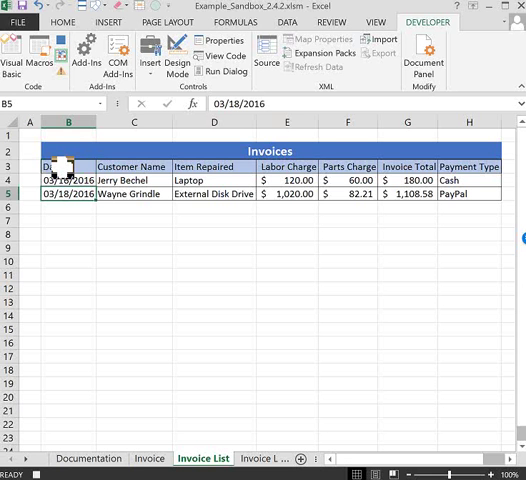
pyautogui.click(72, 208)
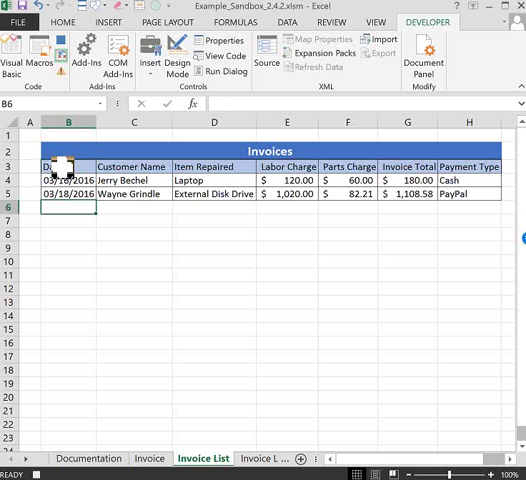
# - Link row 6 to the form's named cells: date, Customer_Name, item, labor and parts
pyautogui.write('=inv')
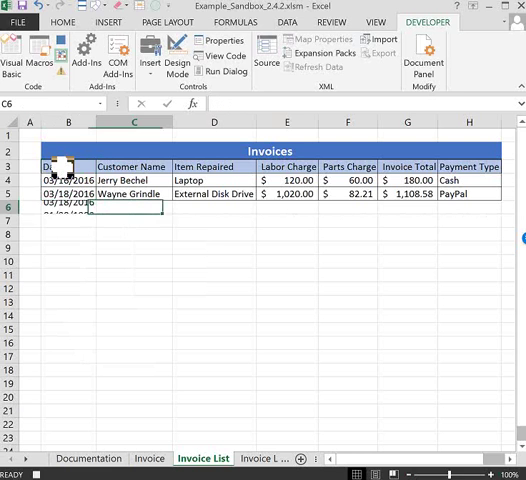
pyautogui.write('=')
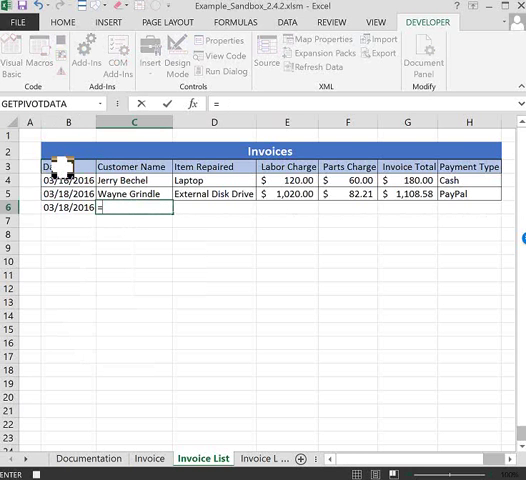
pyautogui.write('=Customer_Name')
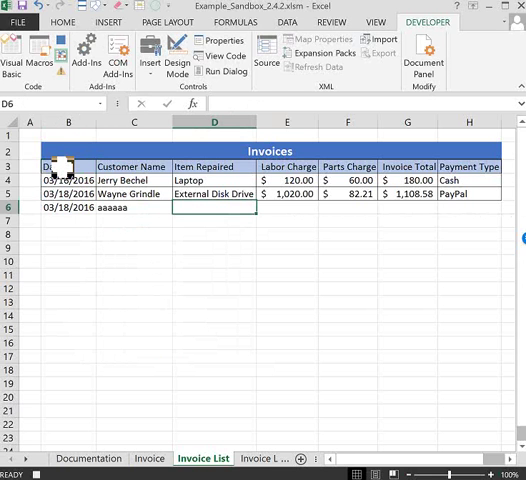
pyautogui.write('=ite')
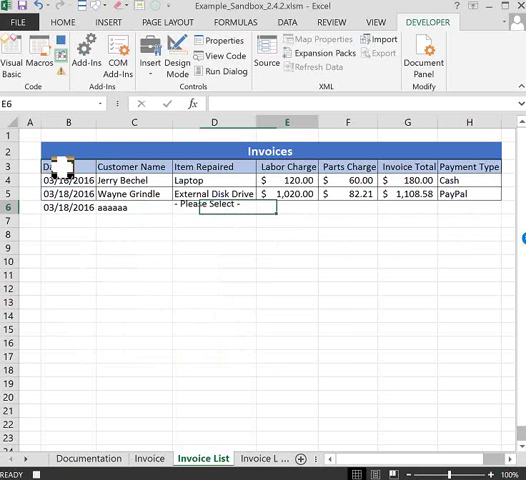
pyautogui.write('=l')
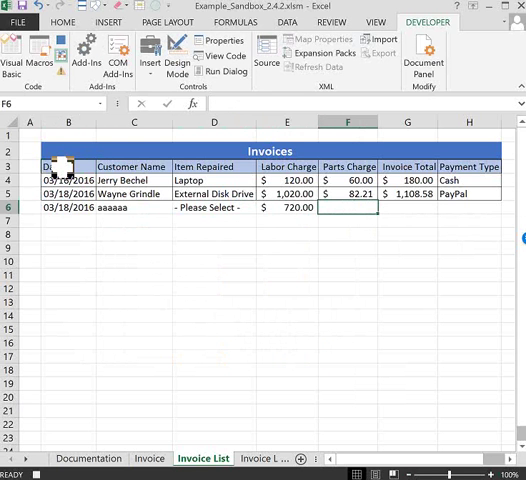
pyautogui.write('=p')
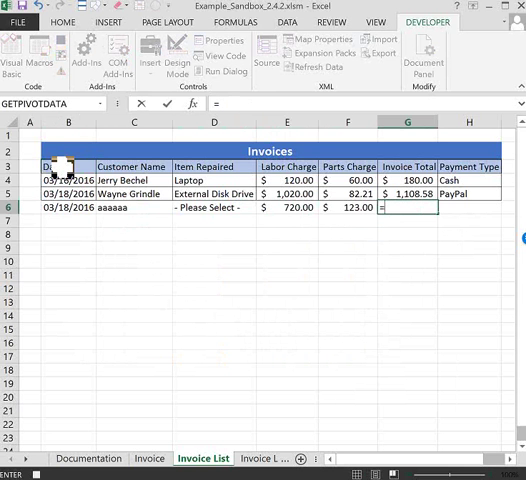
# - Finish row 6 with =Invoice_Total in G6 and =Payment_Type in H6
pyautogui.write('inv')
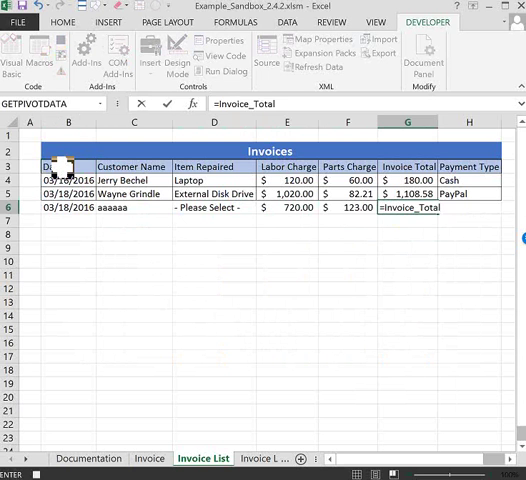
pyautogui.press('Enter')
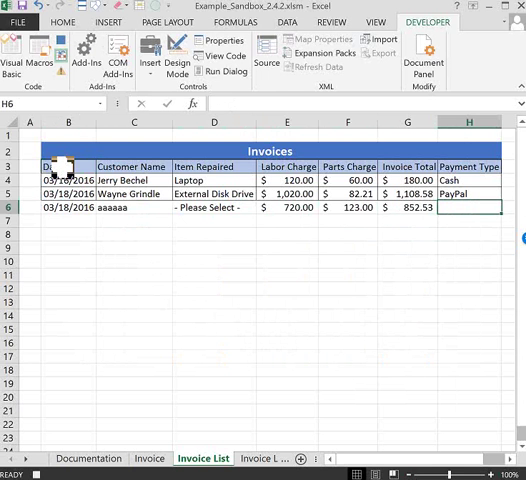
pyautogui.write('=pay')
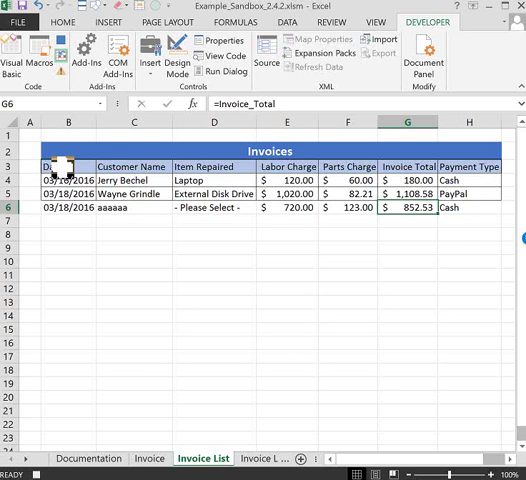
pyautogui.click(468, 208)
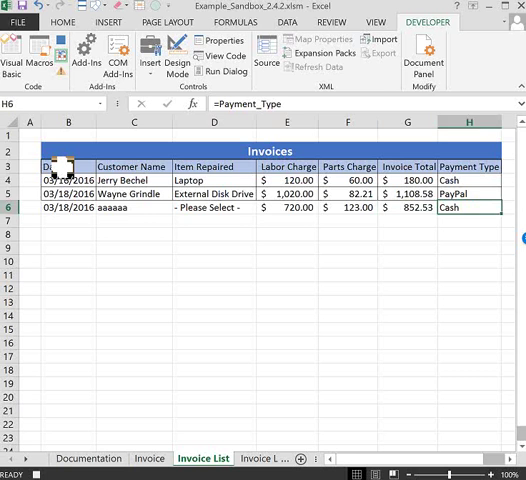
pyautogui.click(212, 208)
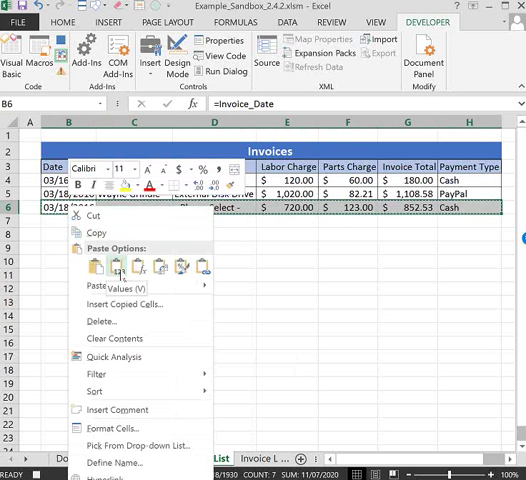
# - Paste row 6 back as values and verify C6 and D6 now hold fixed values
pyautogui.click(112, 260)
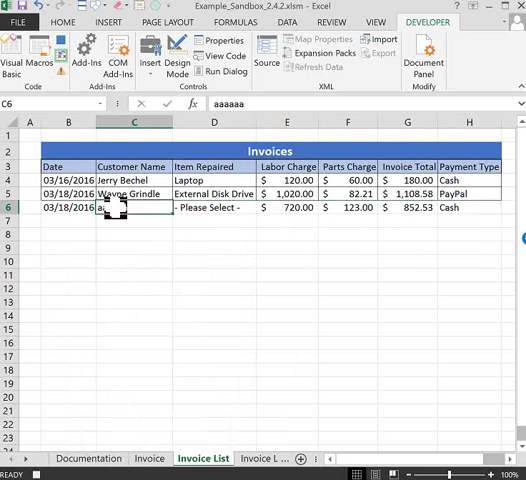
pyautogui.click(212, 208)
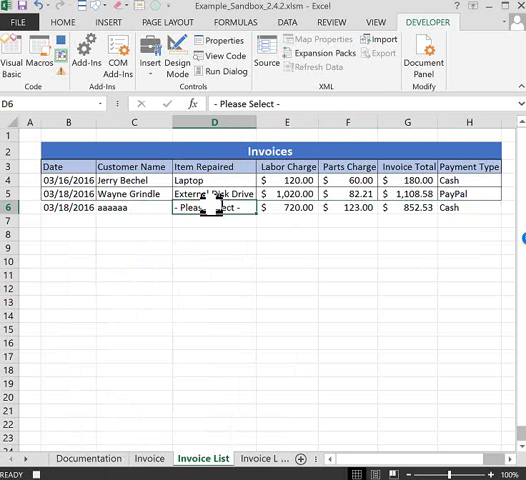
pyautogui.click(284, 208)
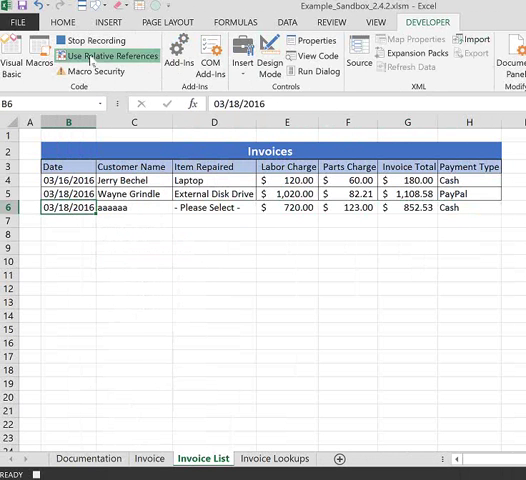
# - Return to the Invoice form sheet and stop recording the macro
pyautogui.click(110, 54)
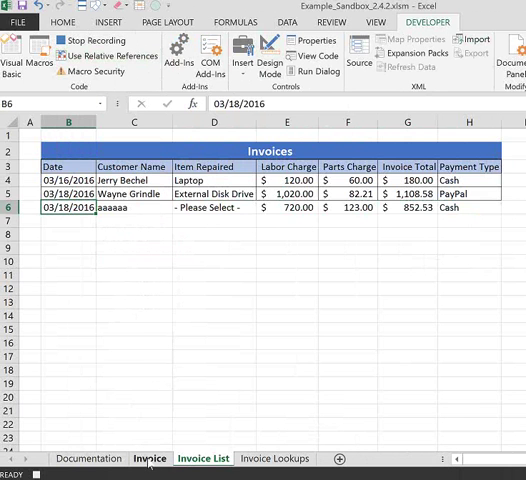
pyautogui.click(150, 458)
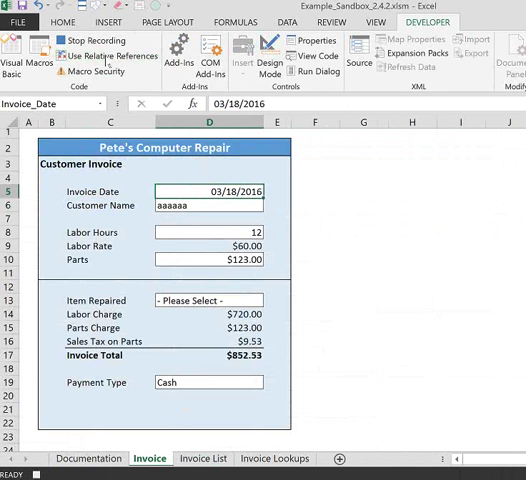
pyautogui.click(88, 40)
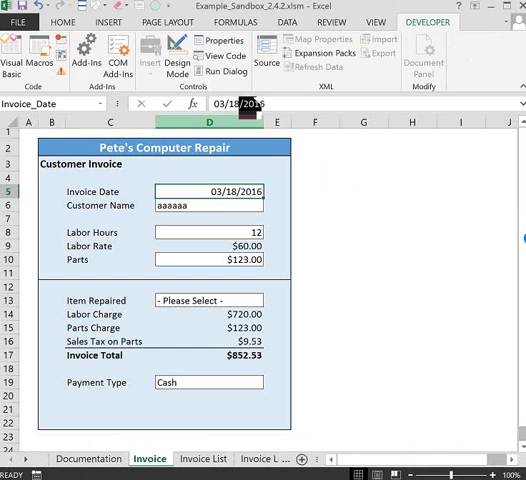
# - Run the Invoice macro with customer 'bb' and check the appended Invoice List row
pyautogui.write('bbbbbbb')
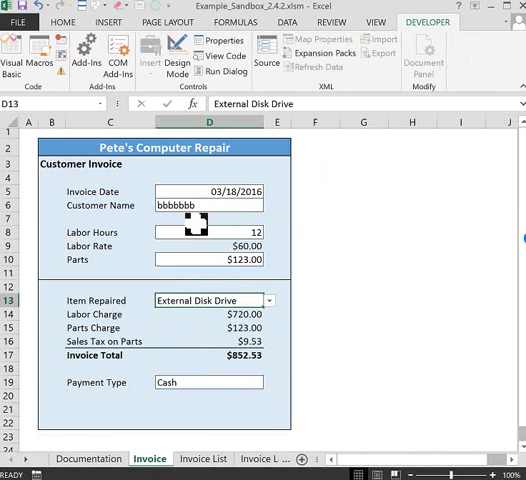
pyautogui.click(56, 56)
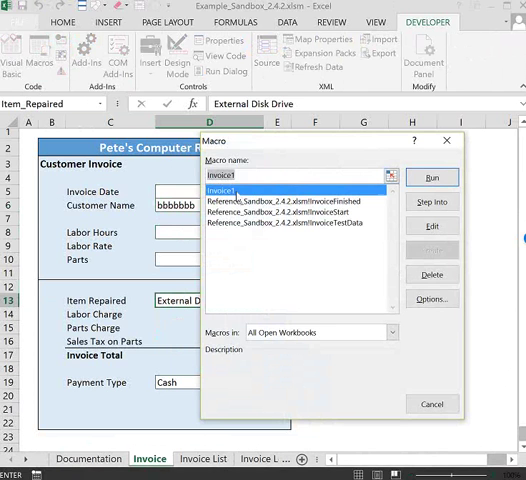
pyautogui.click(432, 176)
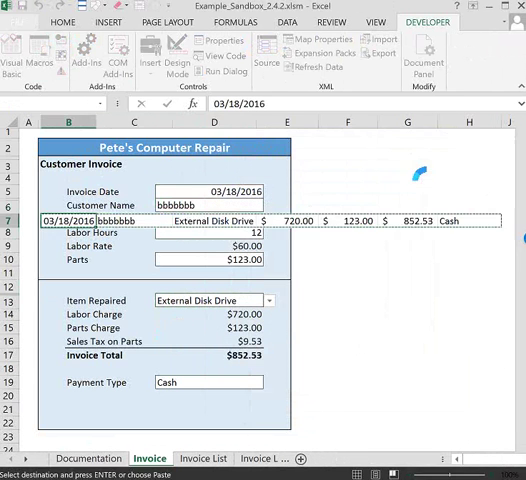
pyautogui.click(204, 458)
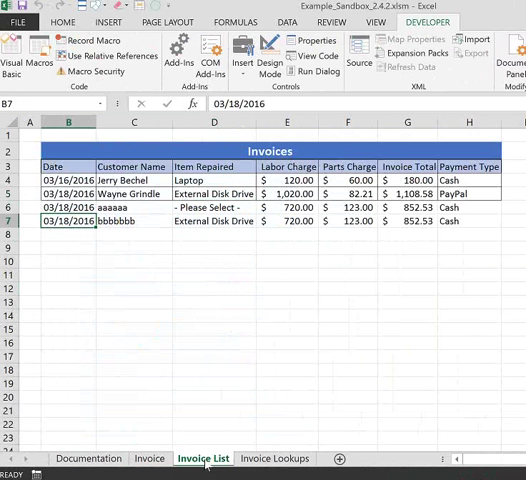
pyautogui.click(136, 220)
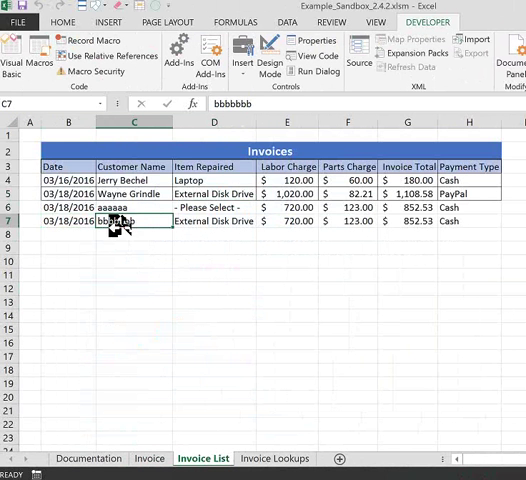
pyautogui.click(150, 458)
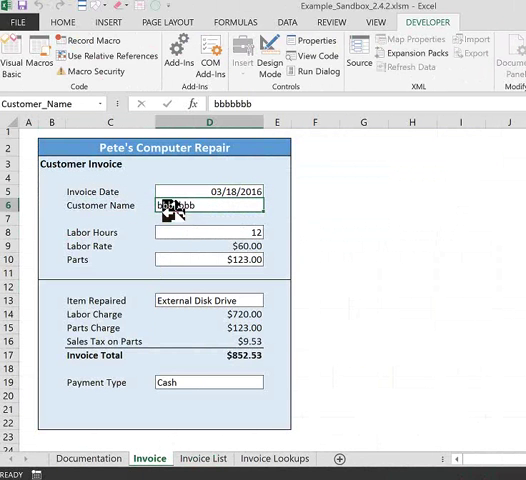
# - Run the macro again with customer 'cccccccc', bringing the Invoice List to five entries
pyautogui.write('cccccccc')
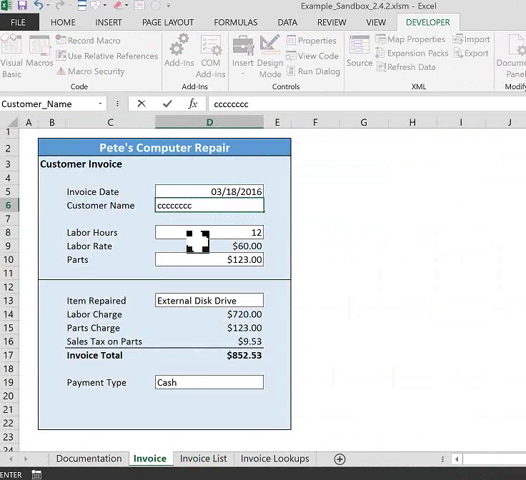
pyautogui.click(208, 232)
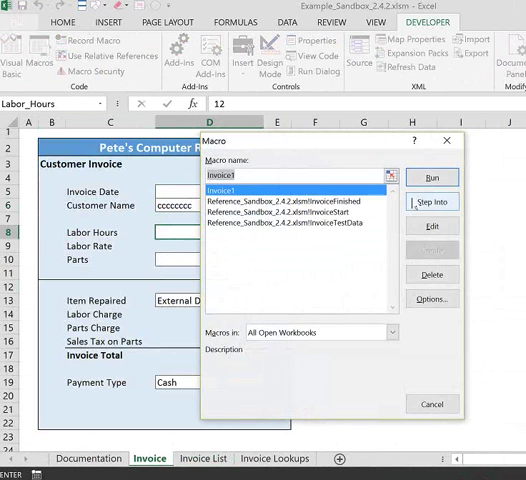
pyautogui.click(434, 176)
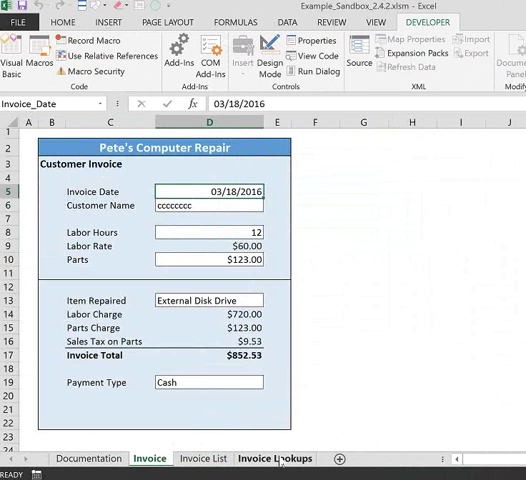
pyautogui.click(204, 458)
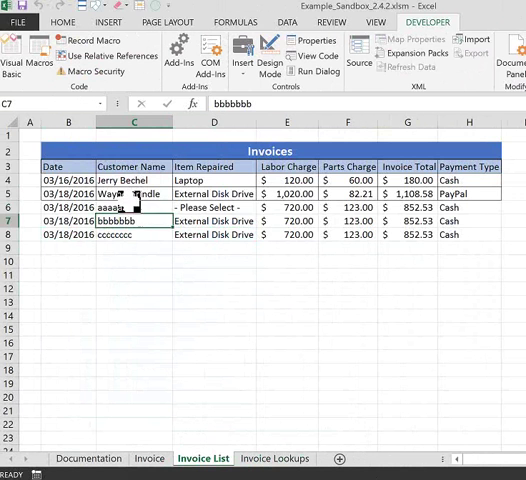
pyautogui.click(150, 458)
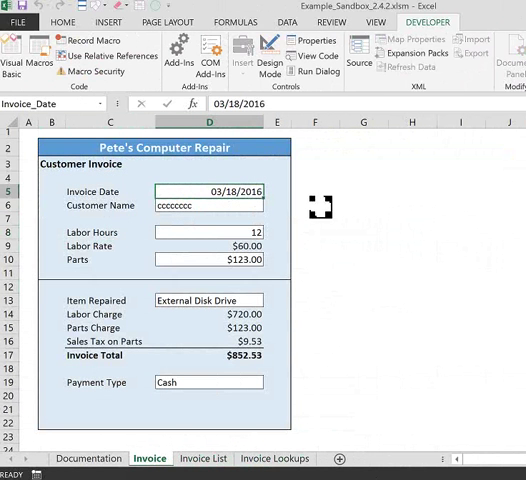
pyautogui.moveTo(312, 140)
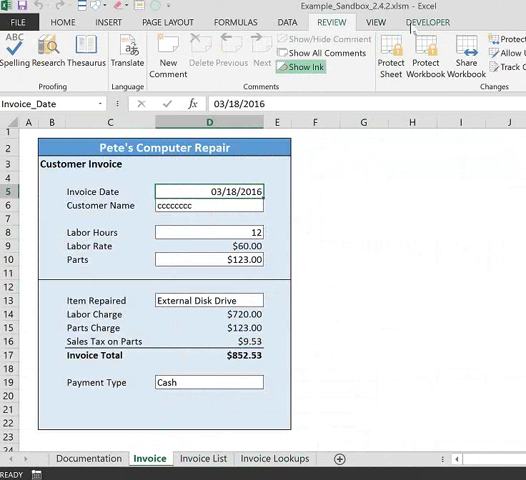
# - Insert a Form Controls button below Payment Type assigned to the recorded Invoice macro
pyautogui.click(428, 20)
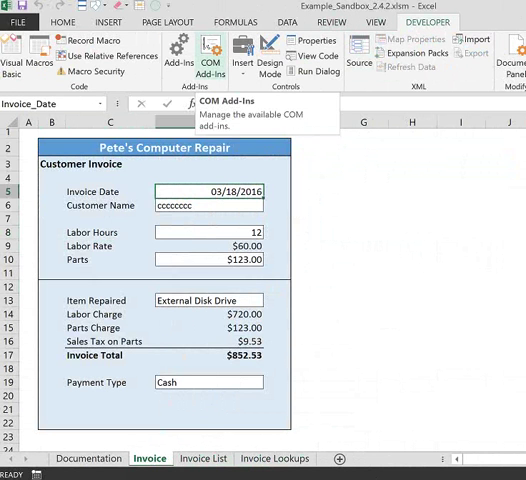
pyautogui.click(260, 50)
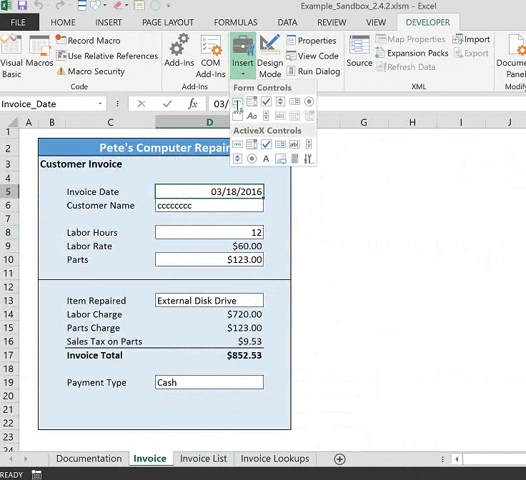
pyautogui.click(236, 144)
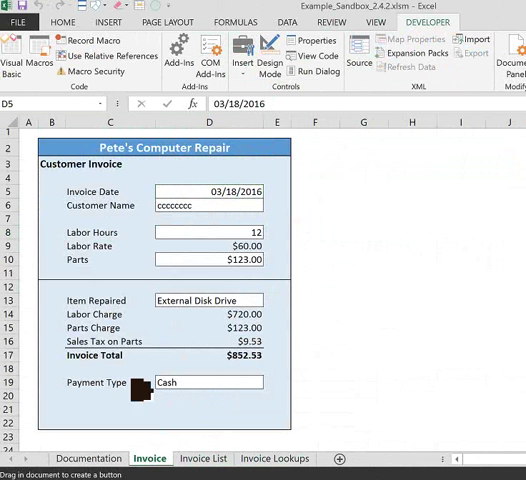
pyautogui.click(150, 400)
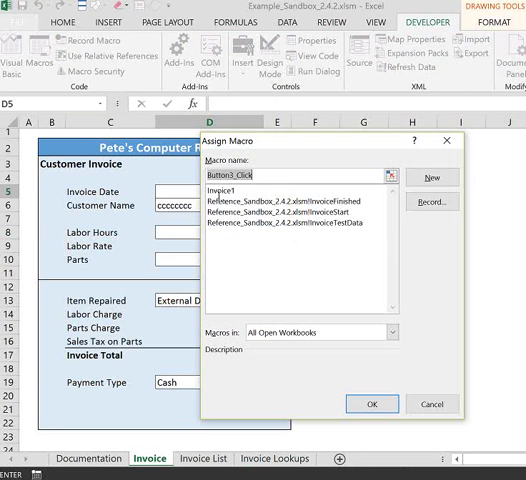
pyautogui.click(372, 404)
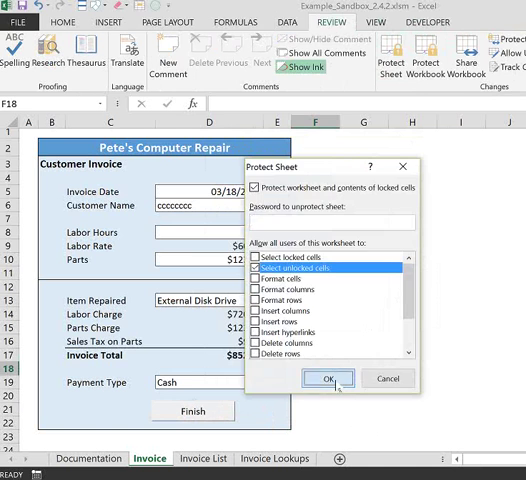
# - Protect the Invoice sheet, then use Finish to append a sixth Invoice List entry
pyautogui.click(328, 378)
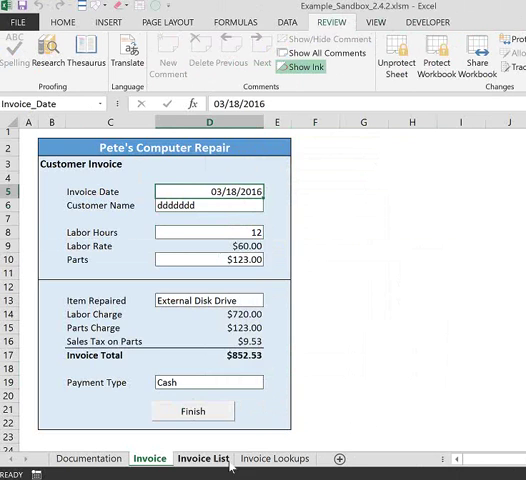
pyautogui.click(204, 458)
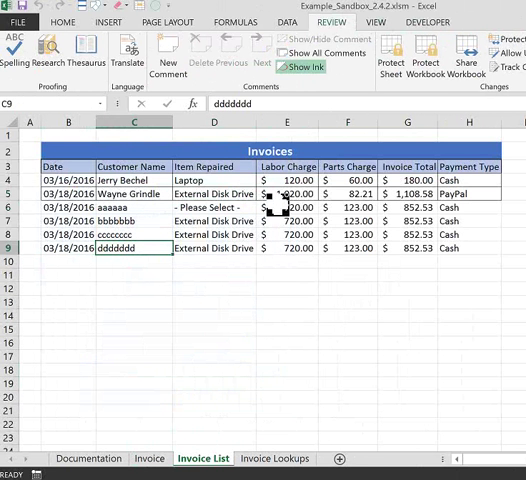
pyautogui.click(148, 458)
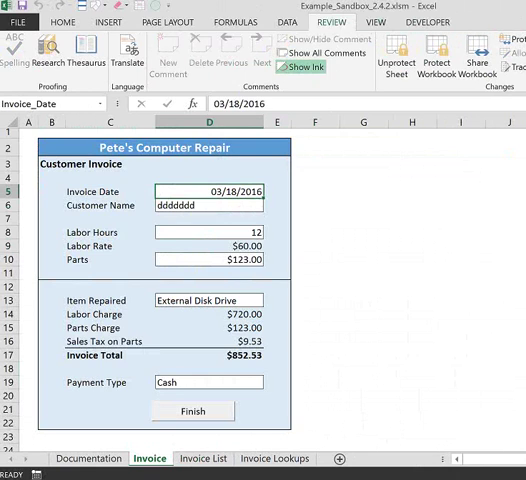